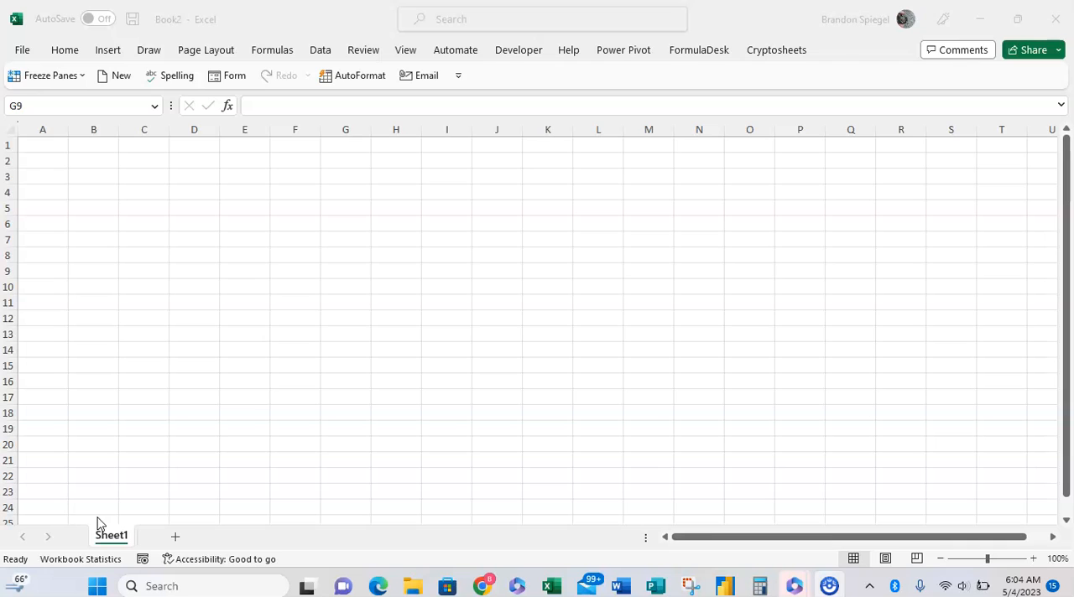
# Go from the worksheet to Excel's File backstage area
pyautogui.click(194, 303)
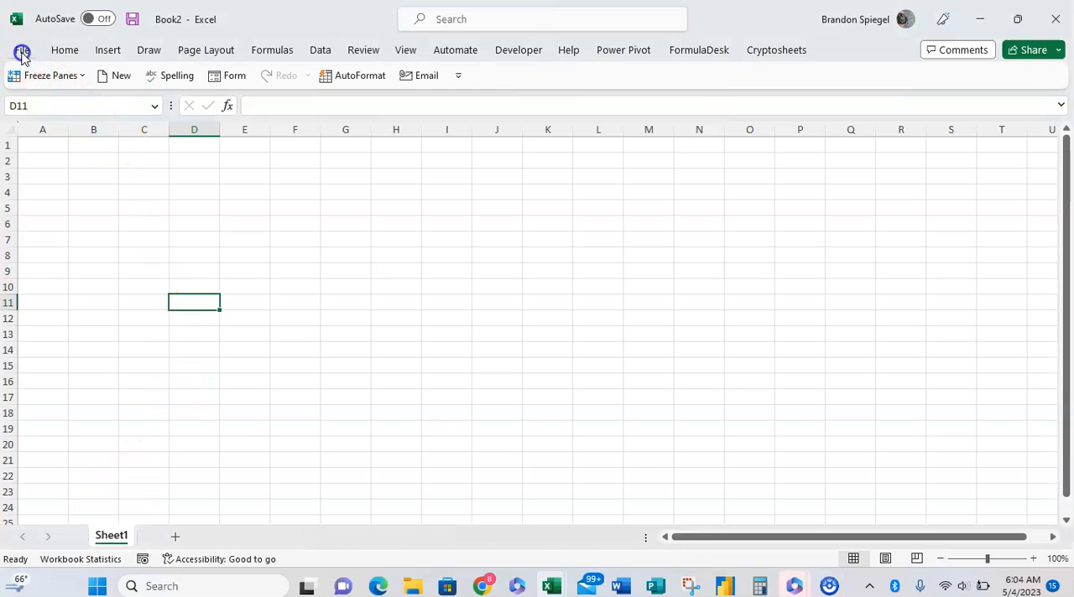
pyautogui.click(22, 51)
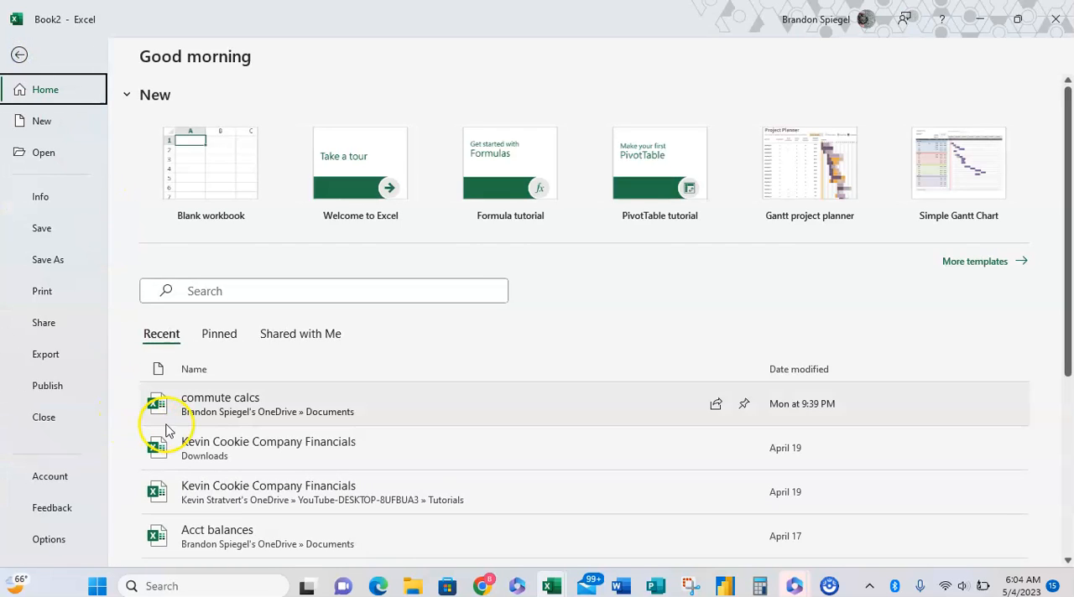
pyautogui.moveTo(63, 553)
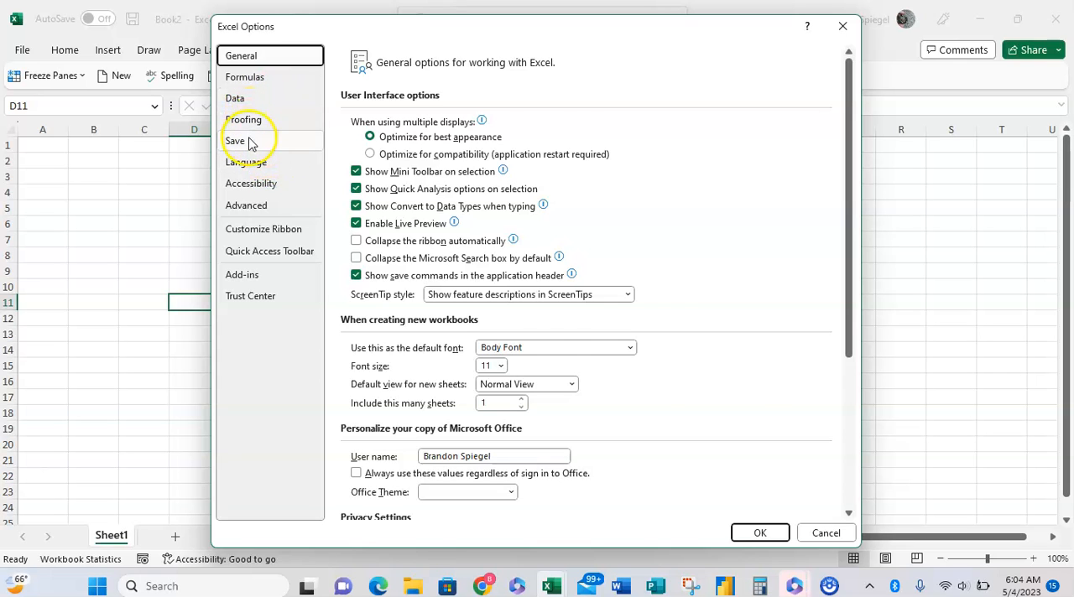
# Show the Save options page scrolled down to the Cache Settings section
pyautogui.click(235, 140)
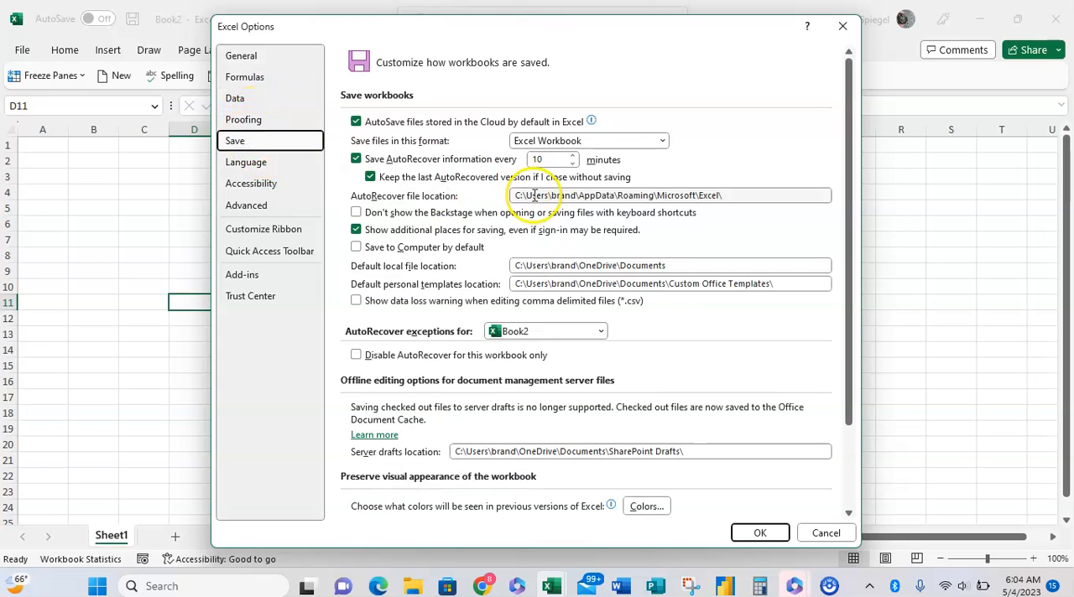
pyautogui.scroll(-3)
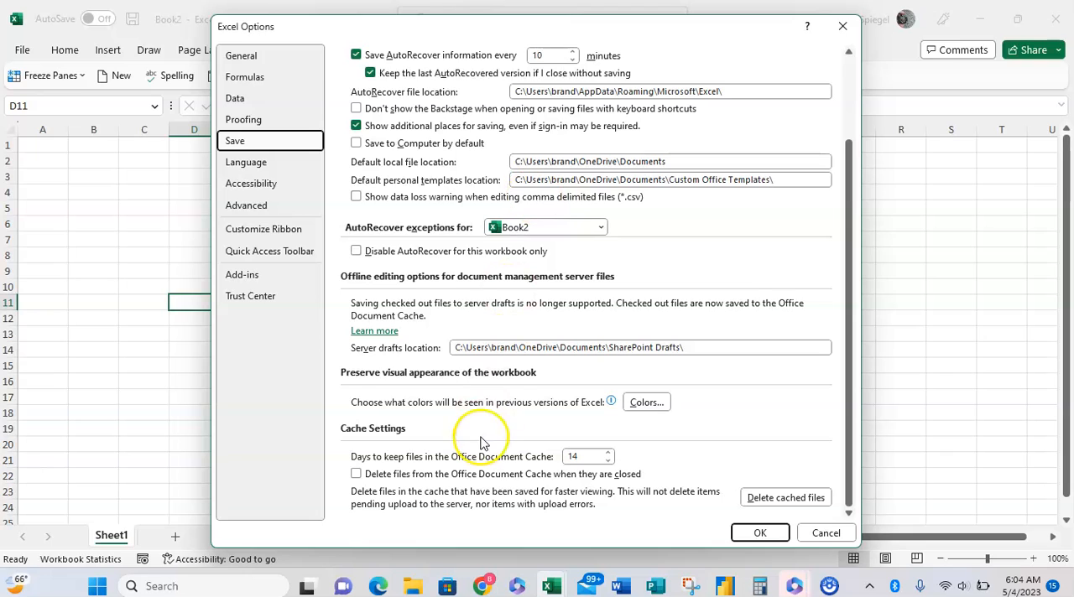
pyautogui.moveTo(422, 435)
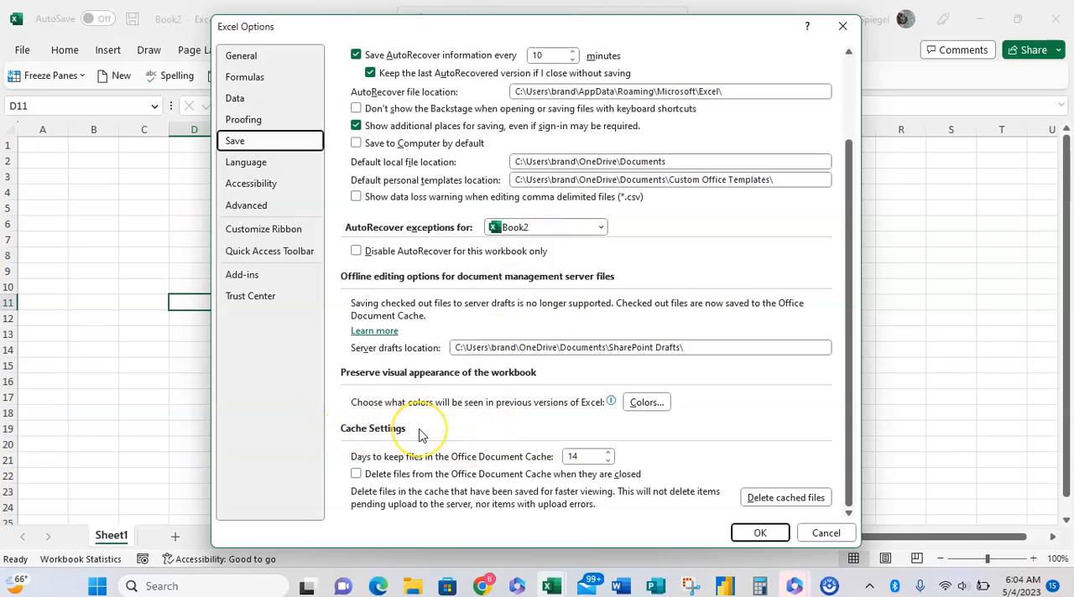
pyautogui.moveTo(432, 499)
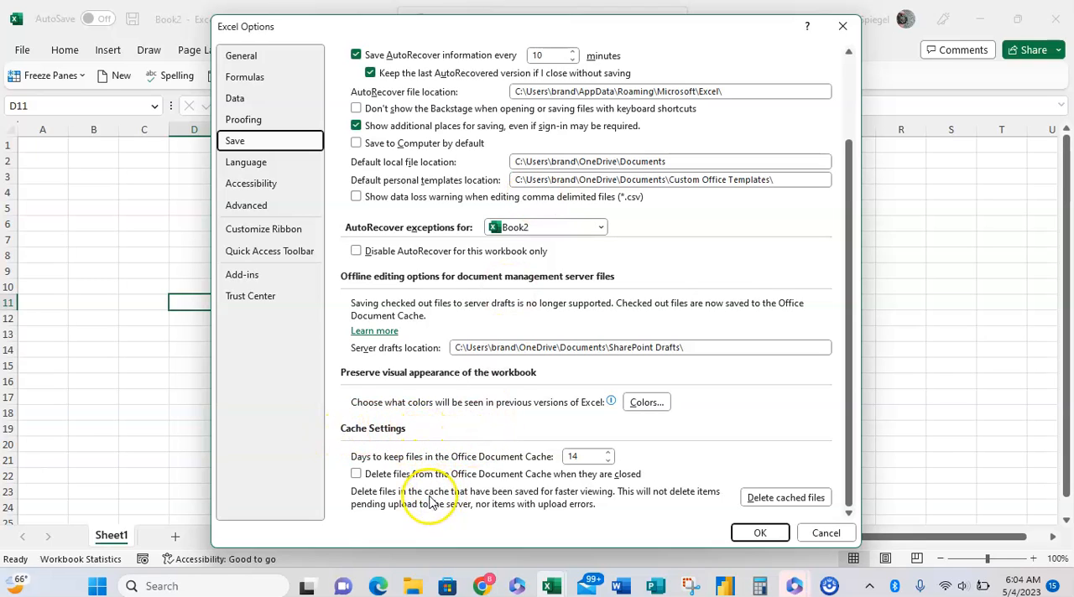
pyautogui.moveTo(469, 504)
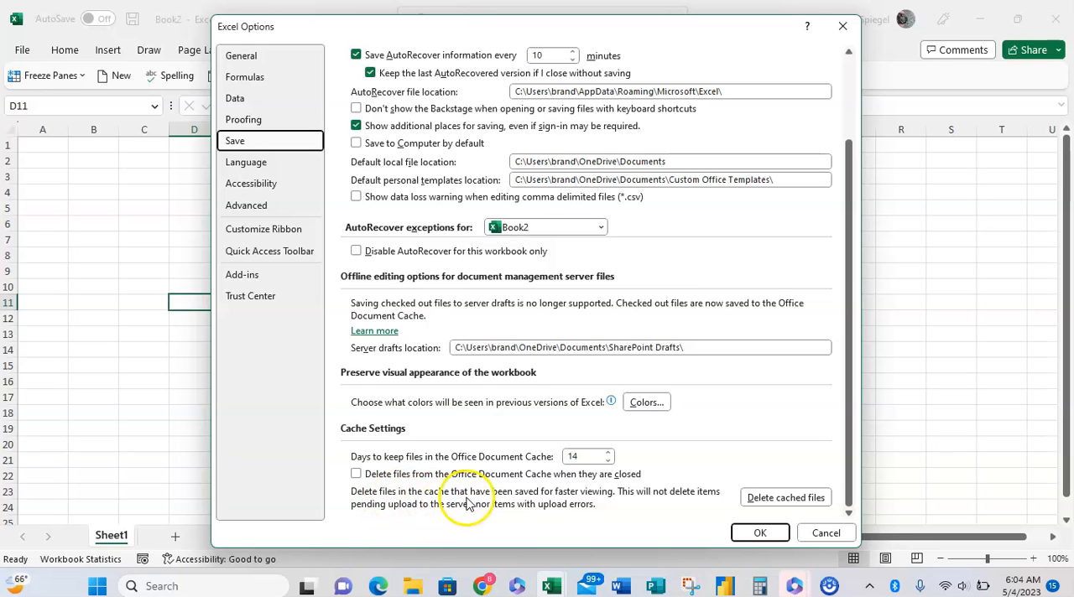
pyautogui.moveTo(597, 499)
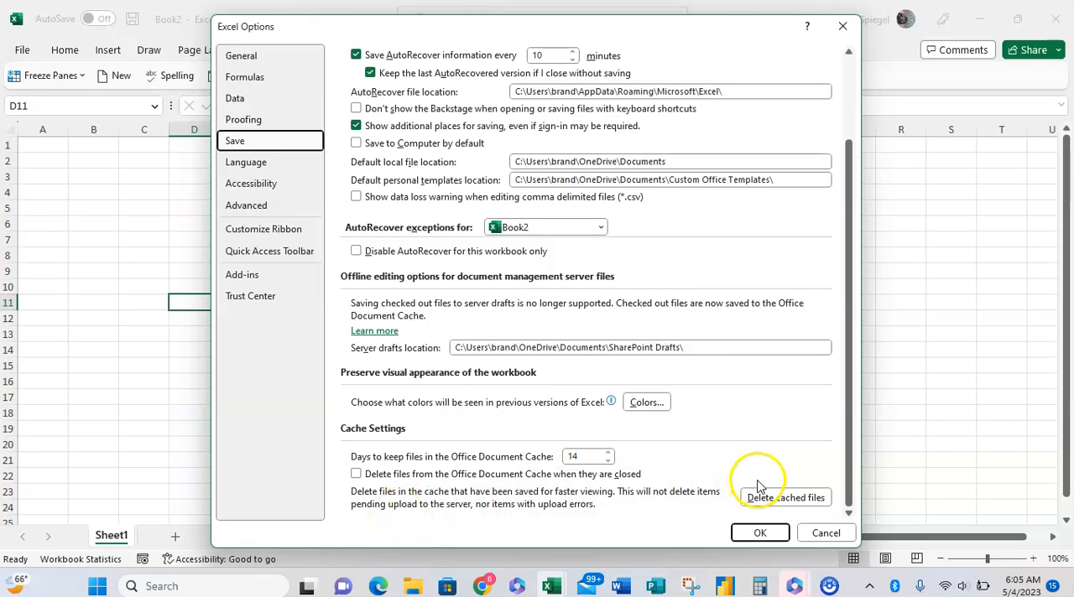
pyautogui.moveTo(772, 502)
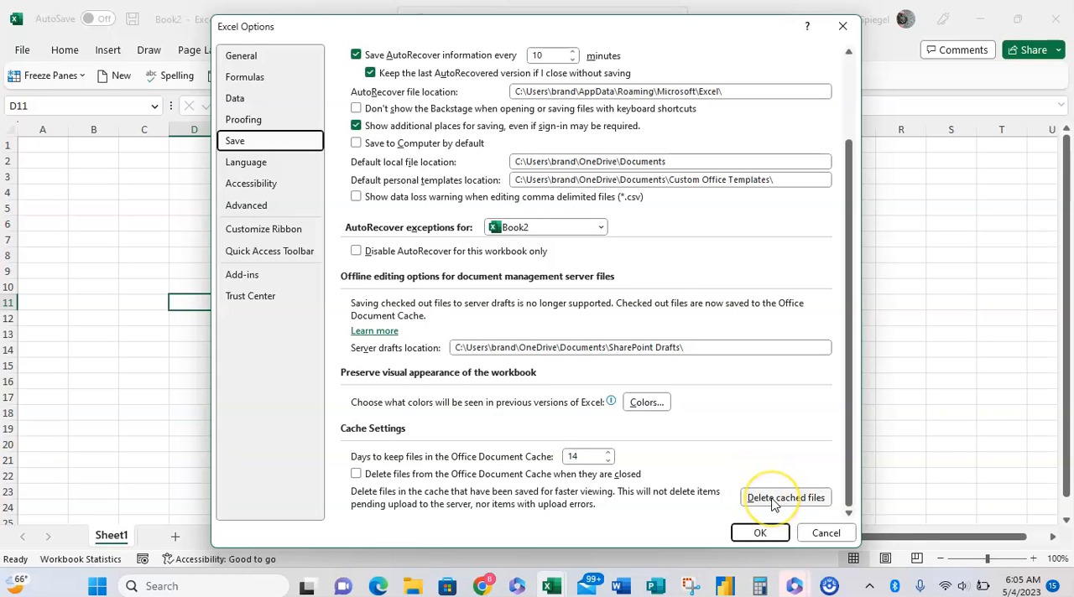
pyautogui.moveTo(387, 440)
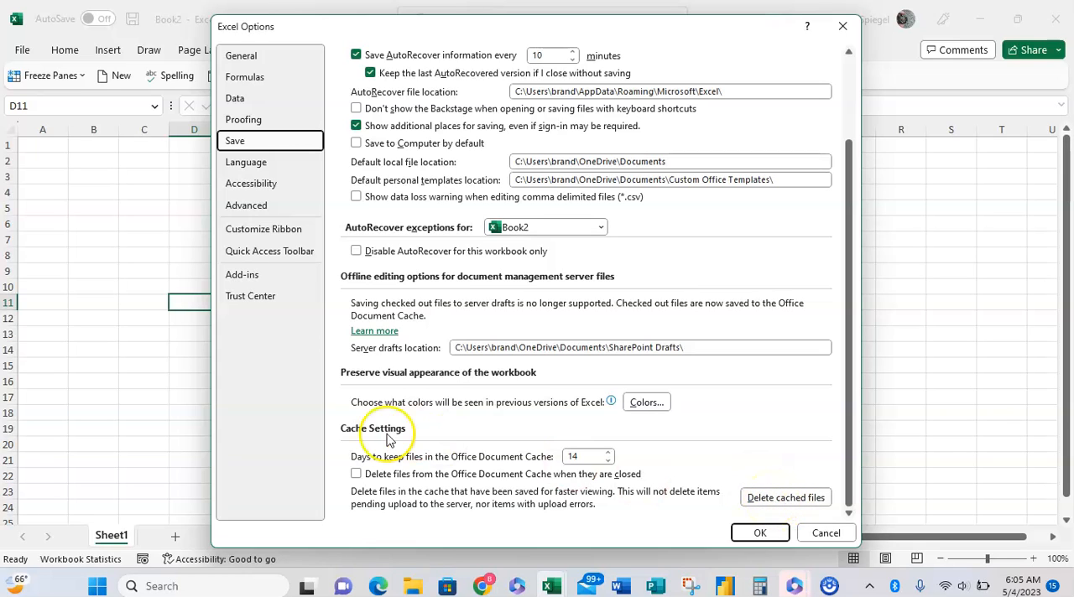
pyautogui.moveTo(372, 466)
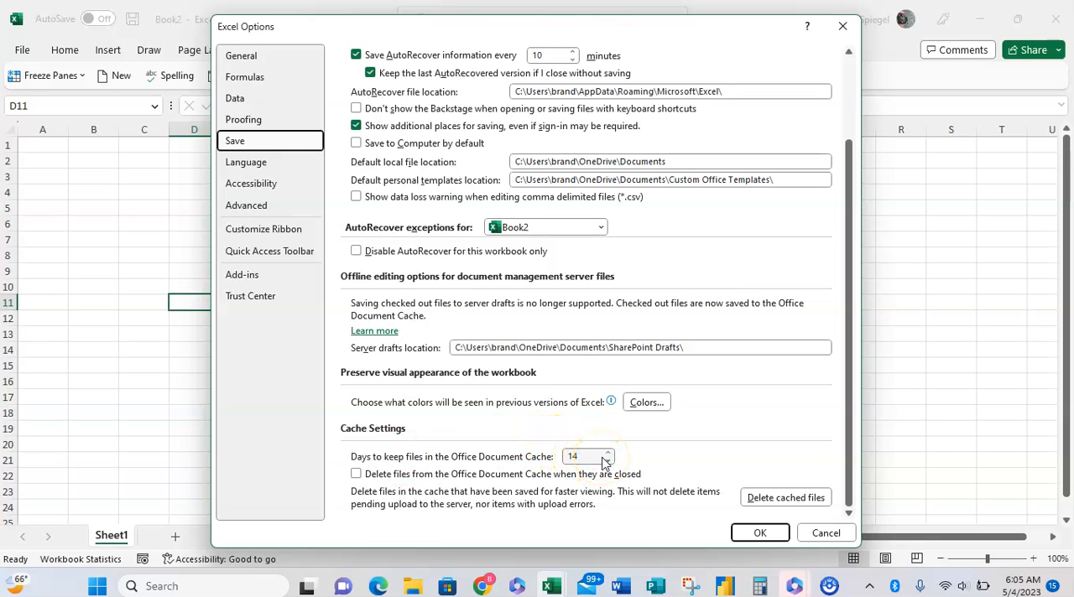
# Lower Office Document Cache retention from 14 to 10 days and address the delete-on-close option
pyautogui.click(608, 461)
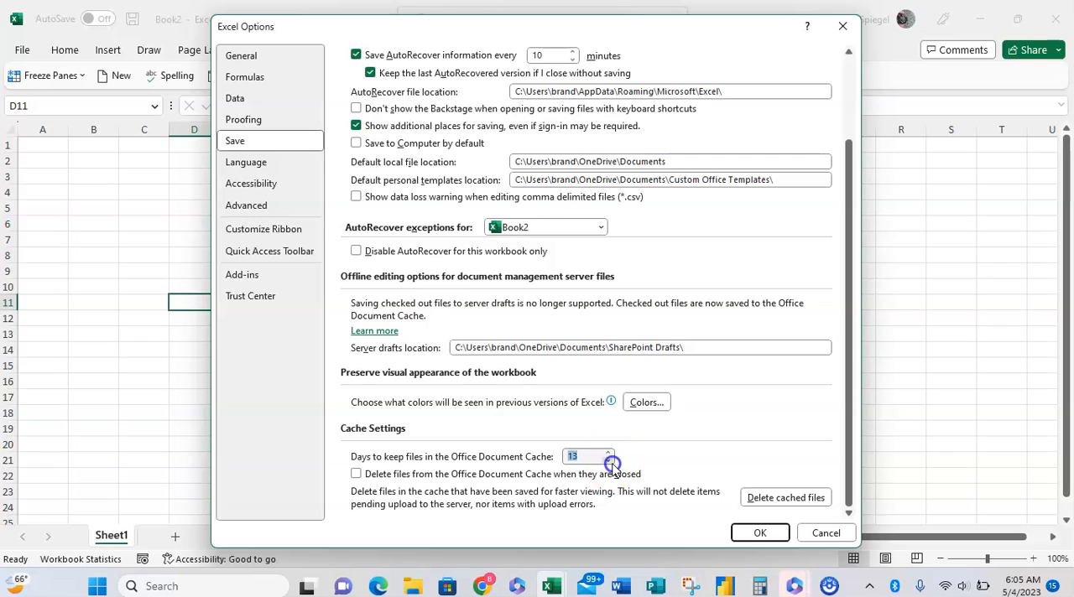
pyautogui.click(611, 460)
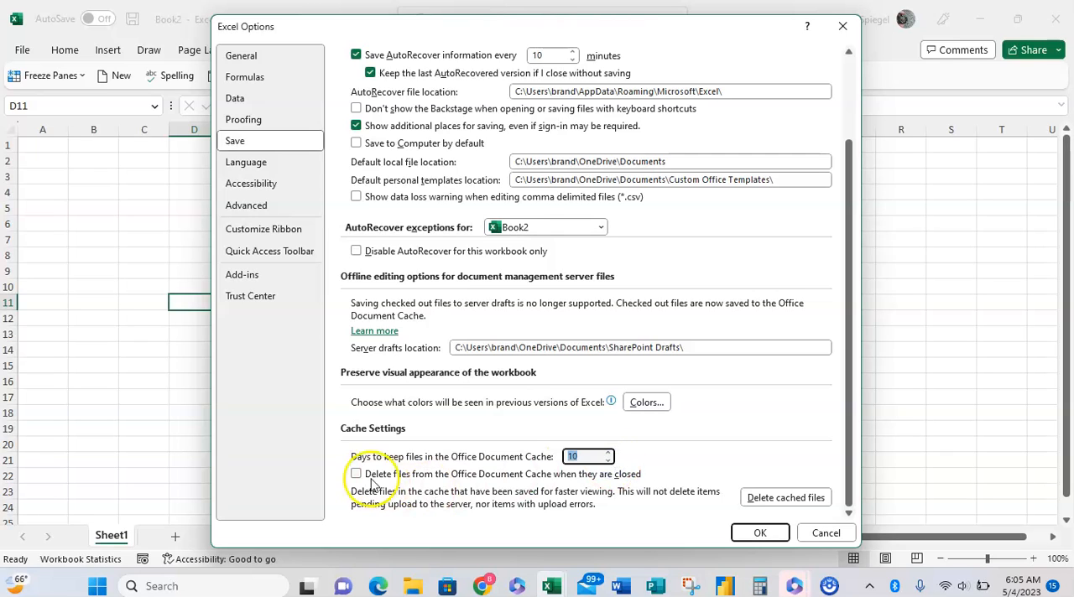
pyautogui.moveTo(395, 480)
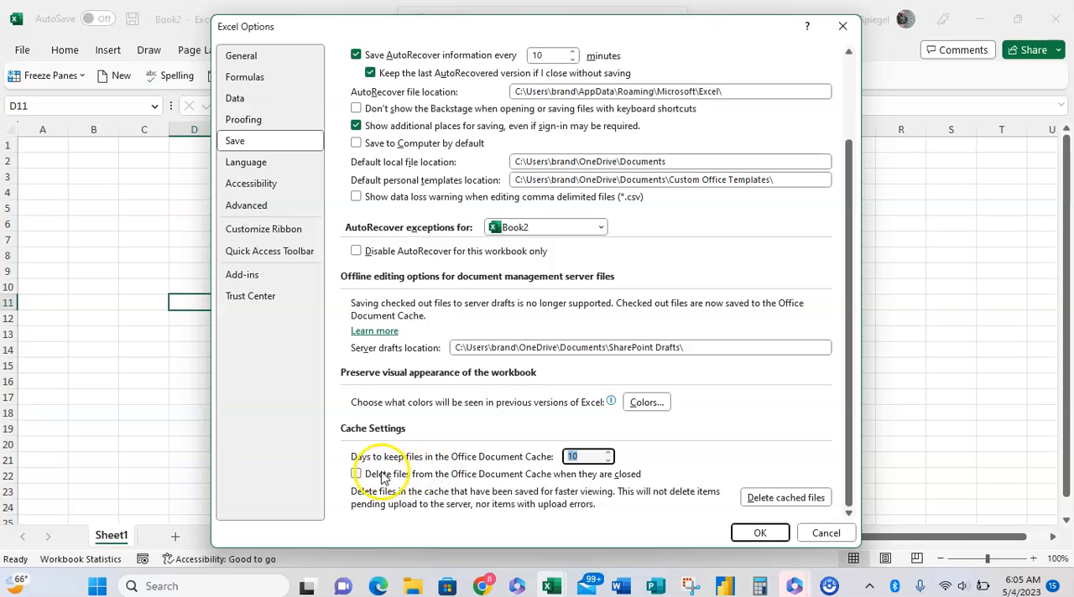
pyautogui.click(356, 474)
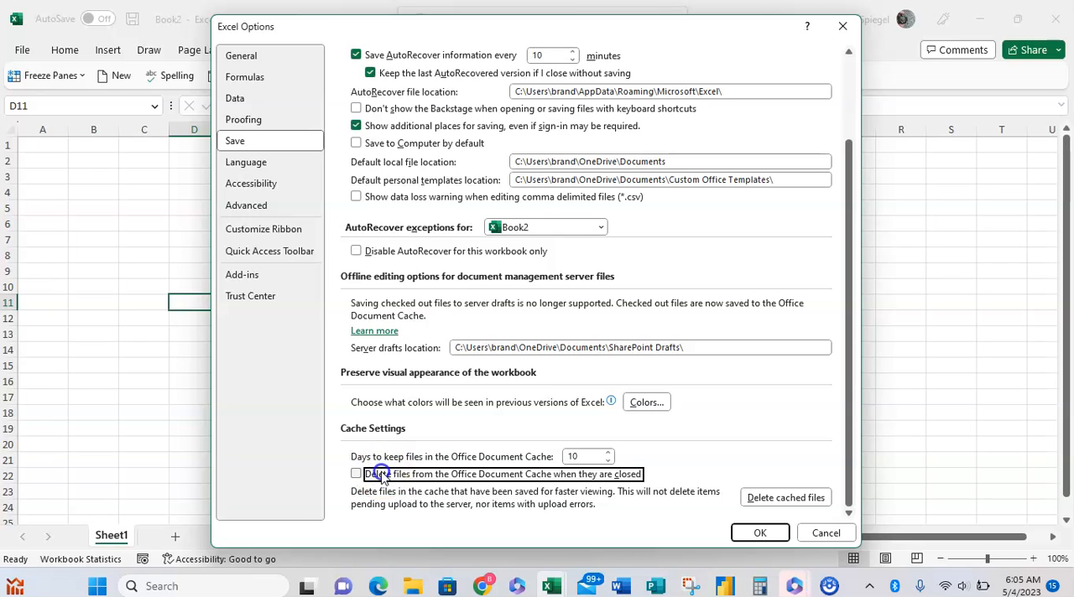